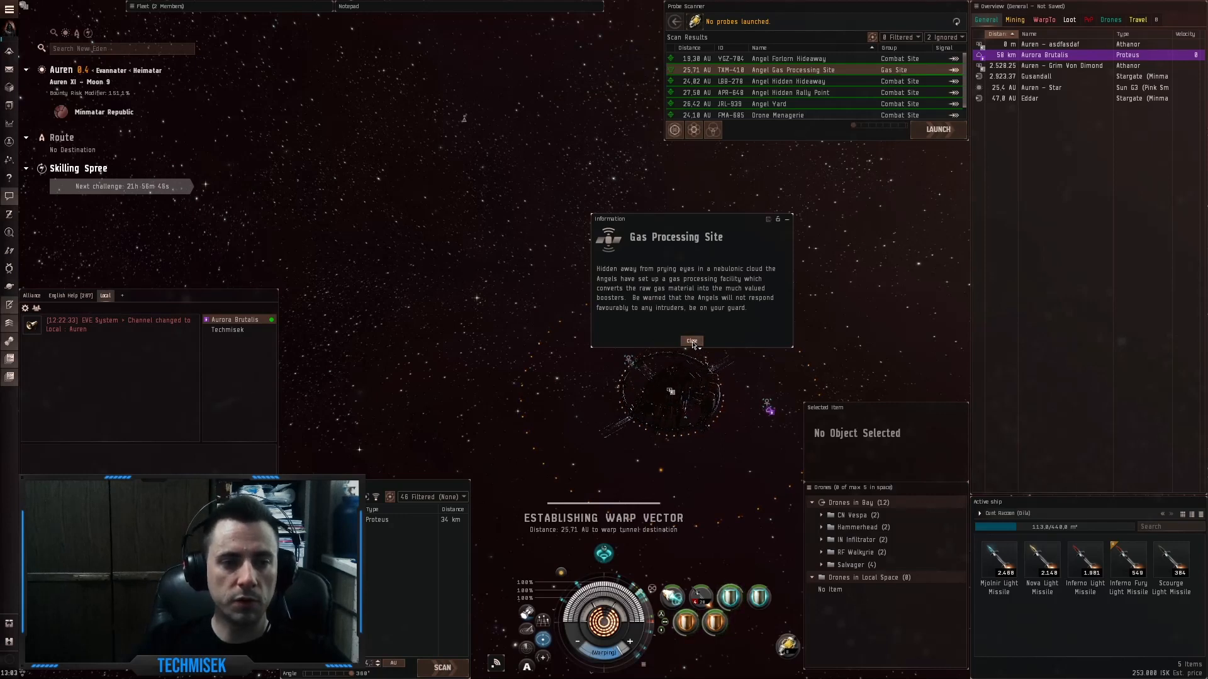
- Close the Gas Processing Site information window while the ship warps in
{"action": "left_click", "coordinate": [692, 341]}
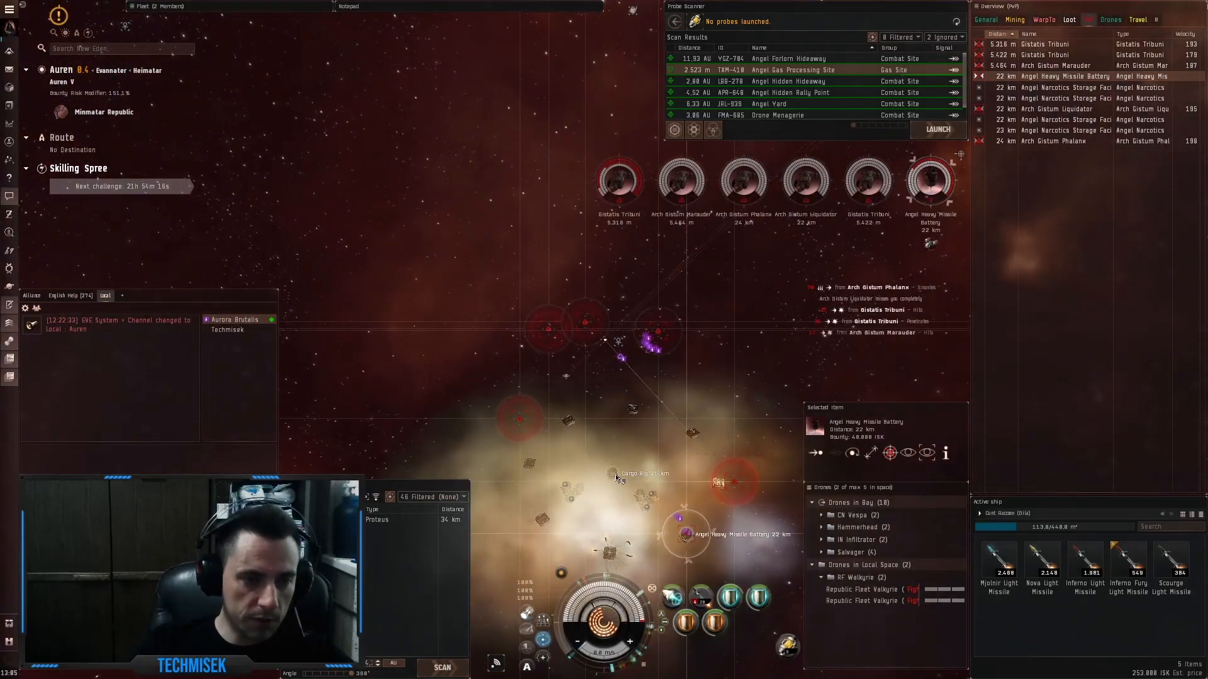
- Choose an action from the Cargo Rig's context menu
{"action": "right_click", "coordinate": [613, 473]}
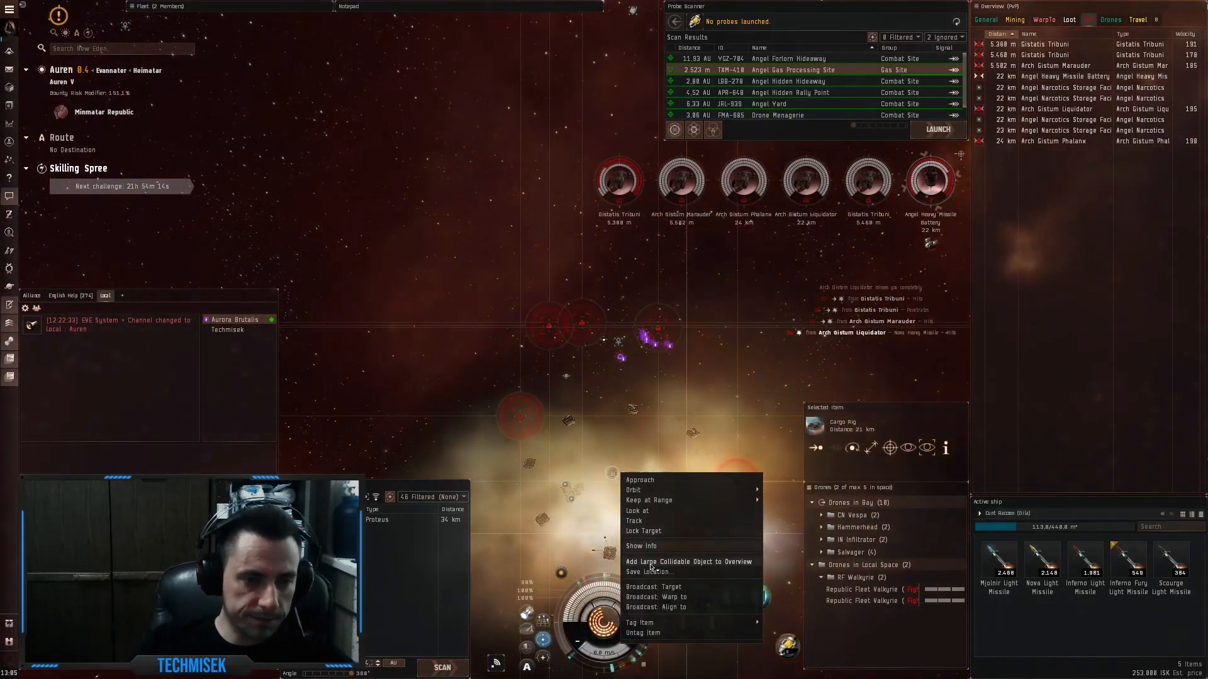
{"action": "left_click", "coordinate": [649, 572]}
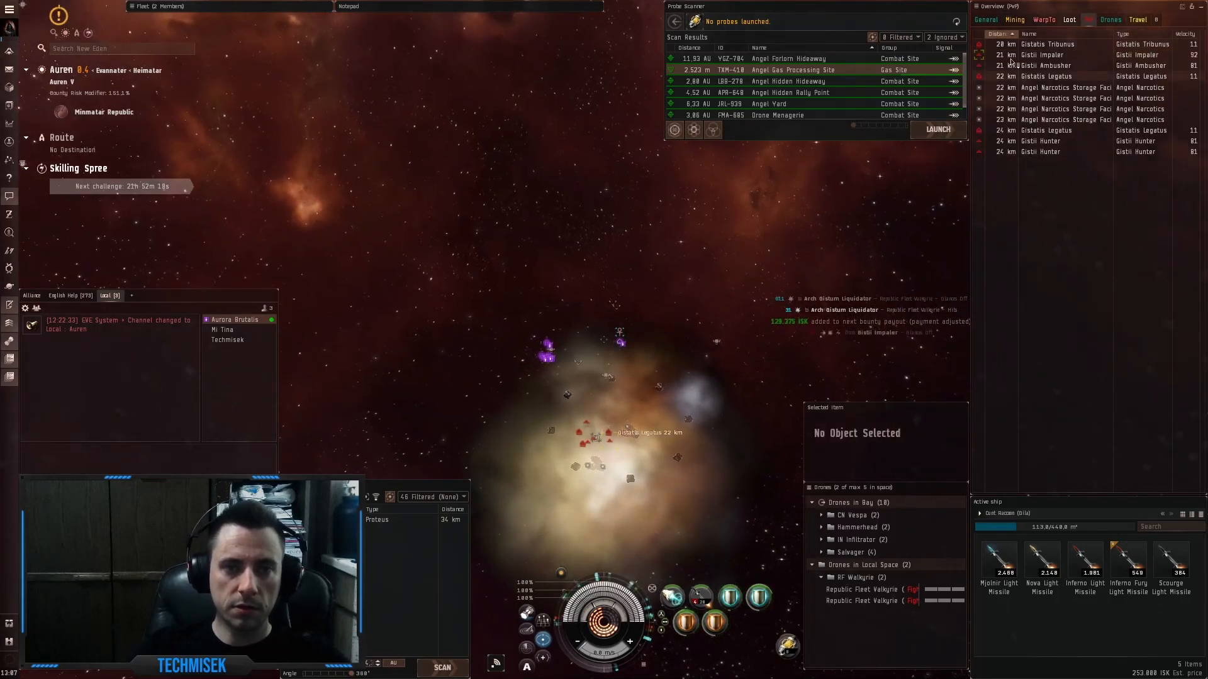
- Select the next Gistii ship in the Overview as the attack target
{"action": "left_click", "coordinate": [1048, 130]}
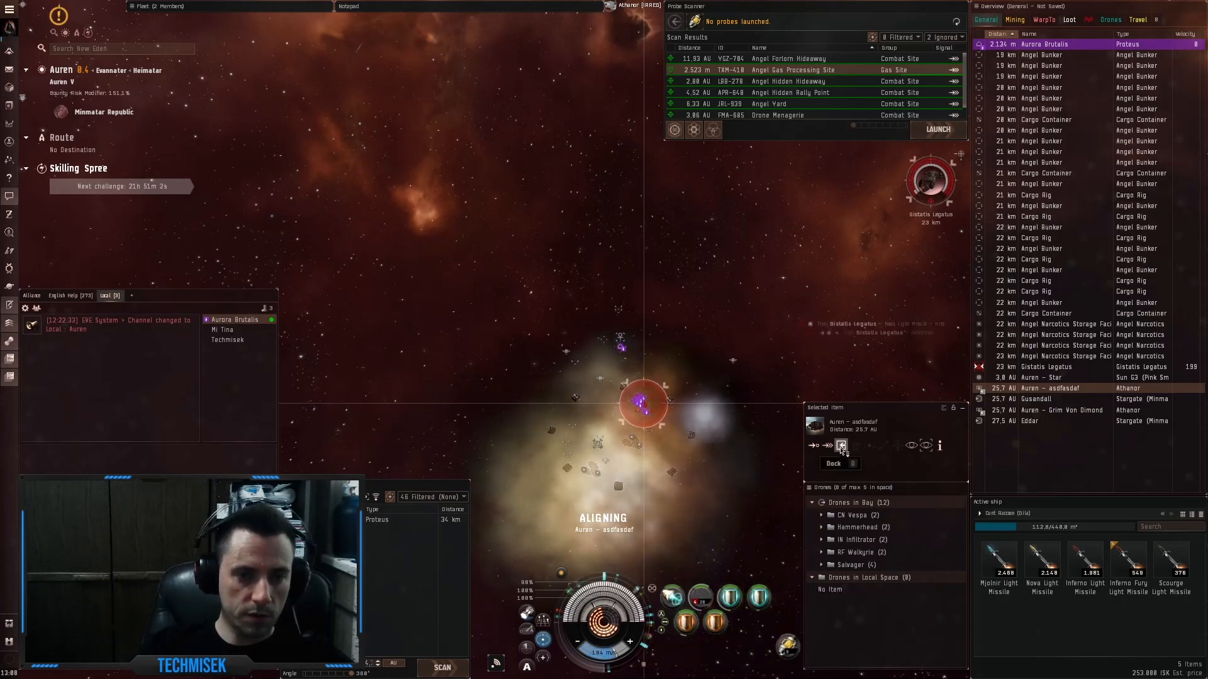
- Head for the Auren structure to dock from Selected Item
{"action": "left_click", "coordinate": [841, 445]}
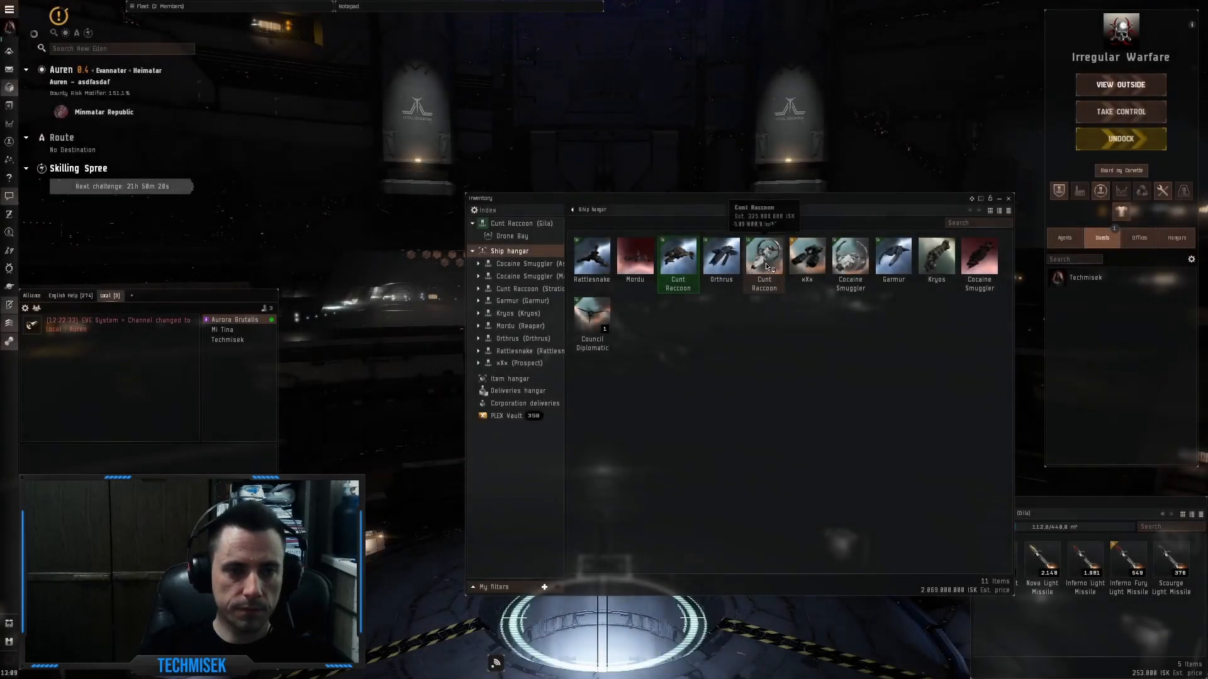
- Make the Stratios active from its hangar context menu
{"action": "right_click", "coordinate": [764, 256]}
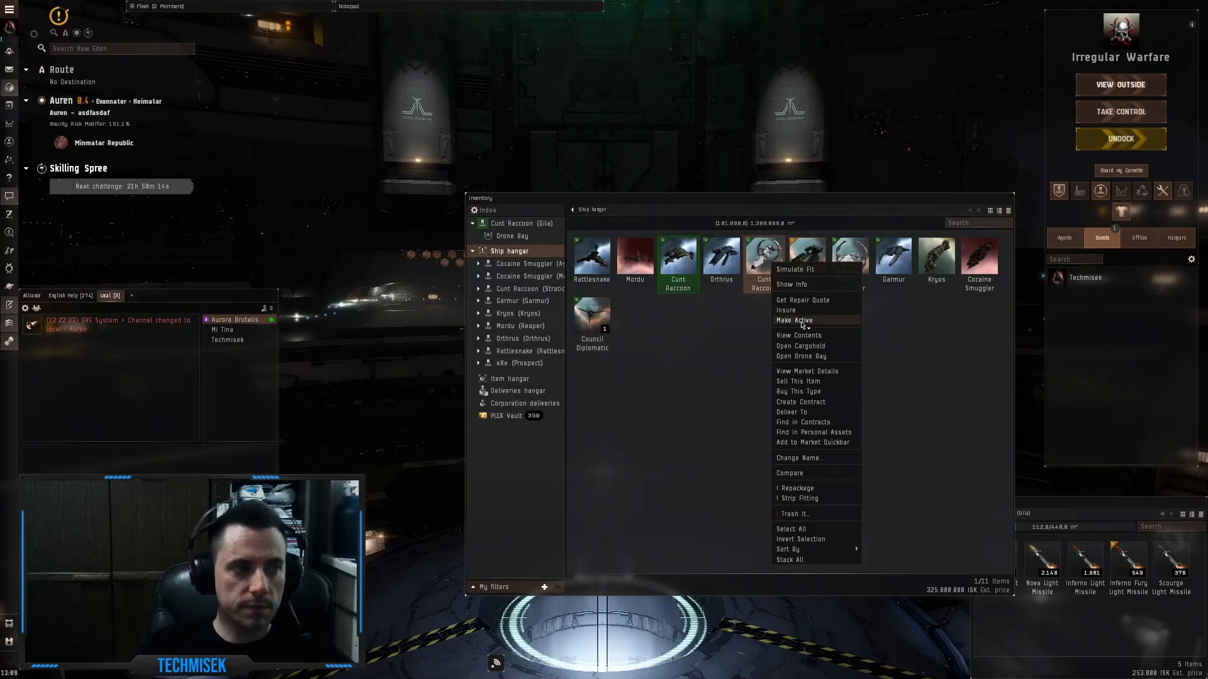
{"action": "left_click", "coordinate": [793, 321]}
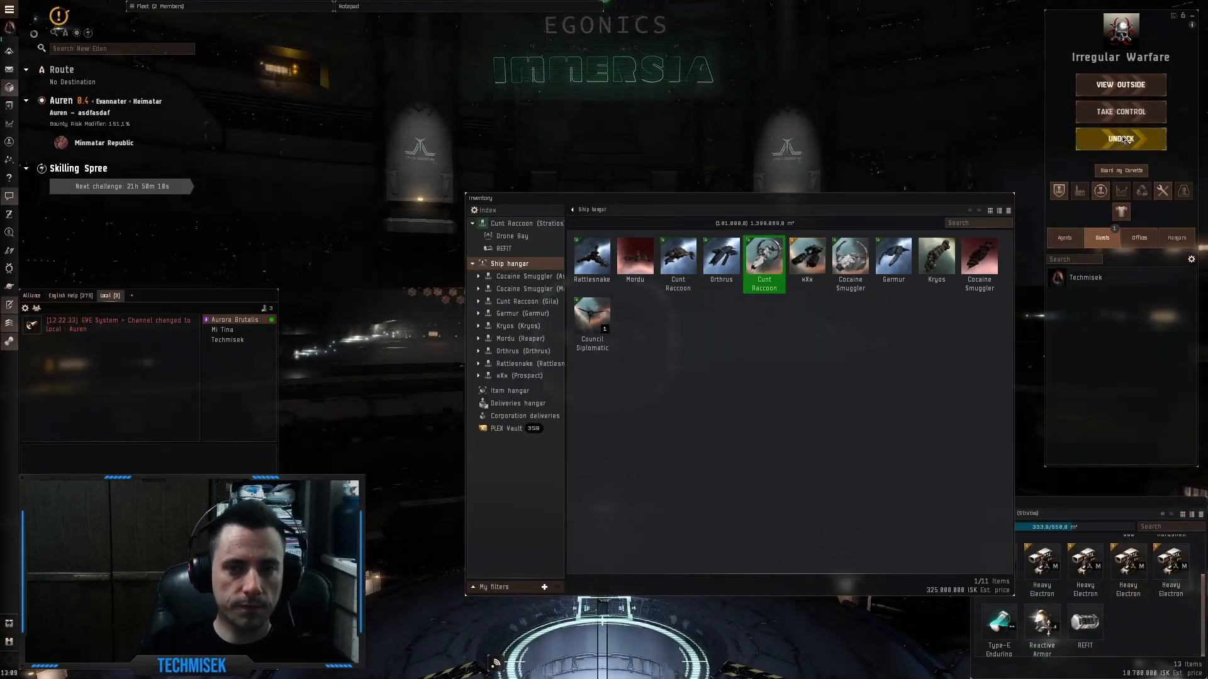
- Undock in the Stratios and dismiss the Gas Processing Site description
{"action": "left_click", "coordinate": [1120, 138]}
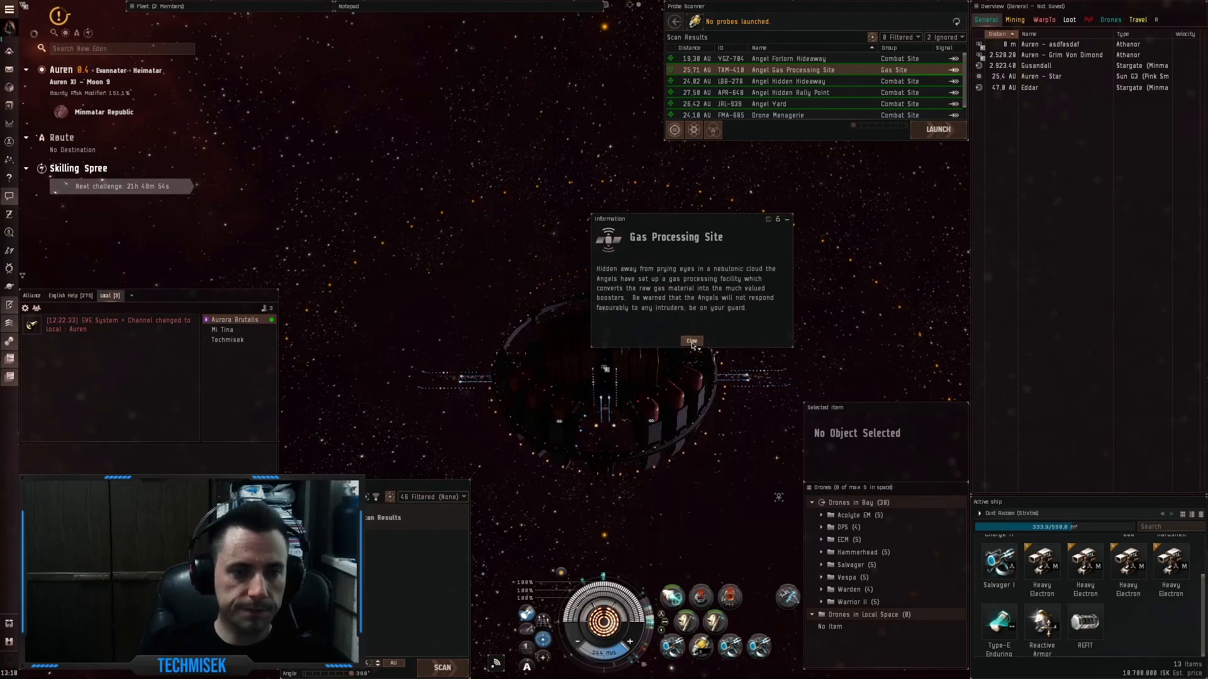
{"action": "left_click", "coordinate": [691, 341]}
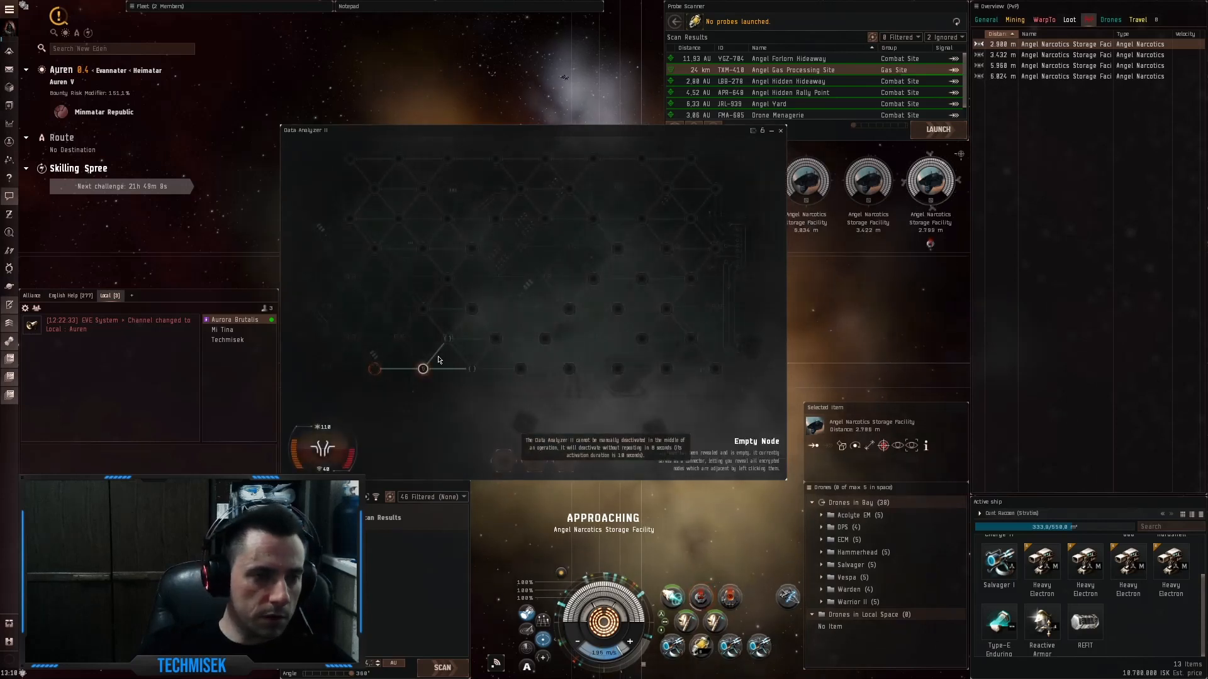
- Reveal four nodes across the hacking grid, then strike the System Core
{"action": "left_click", "coordinate": [422, 368]}
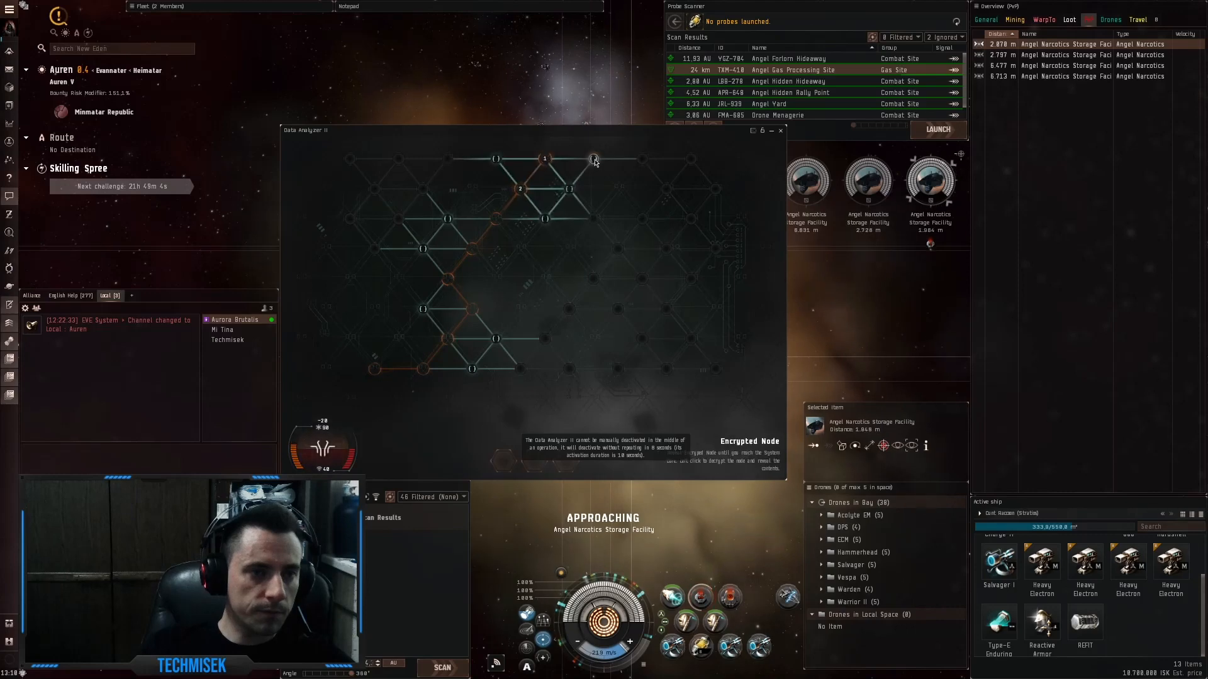
{"action": "left_click", "coordinate": [594, 158]}
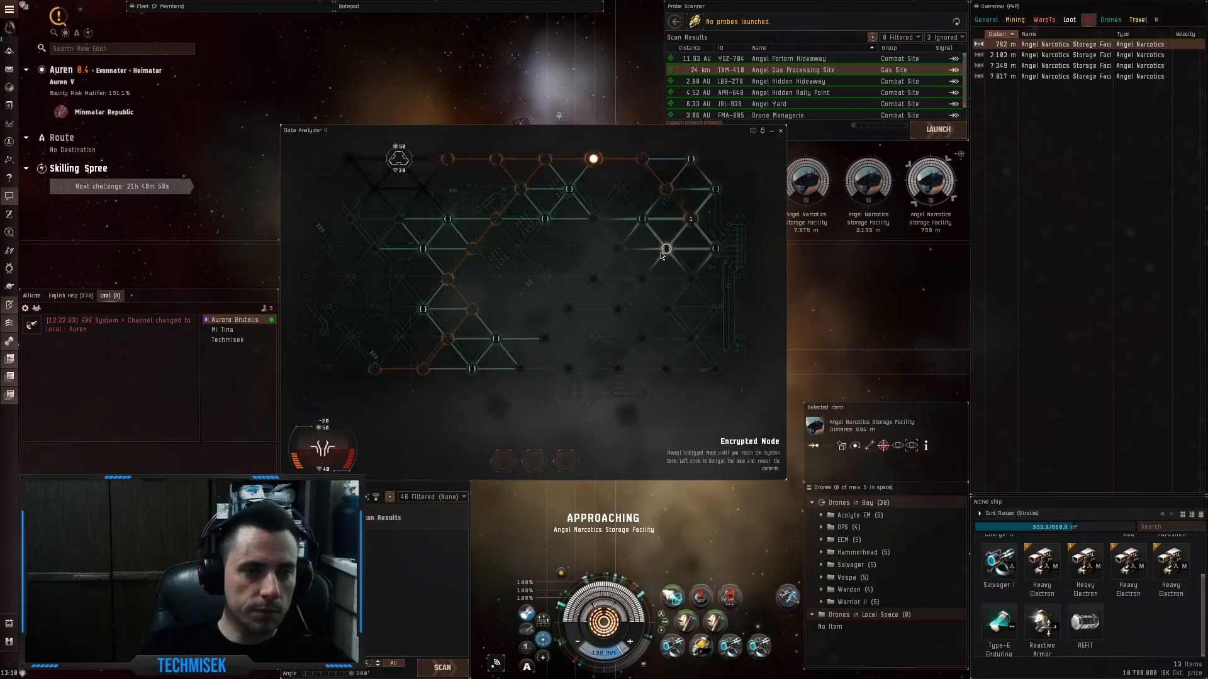
{"action": "left_click", "coordinate": [665, 249]}
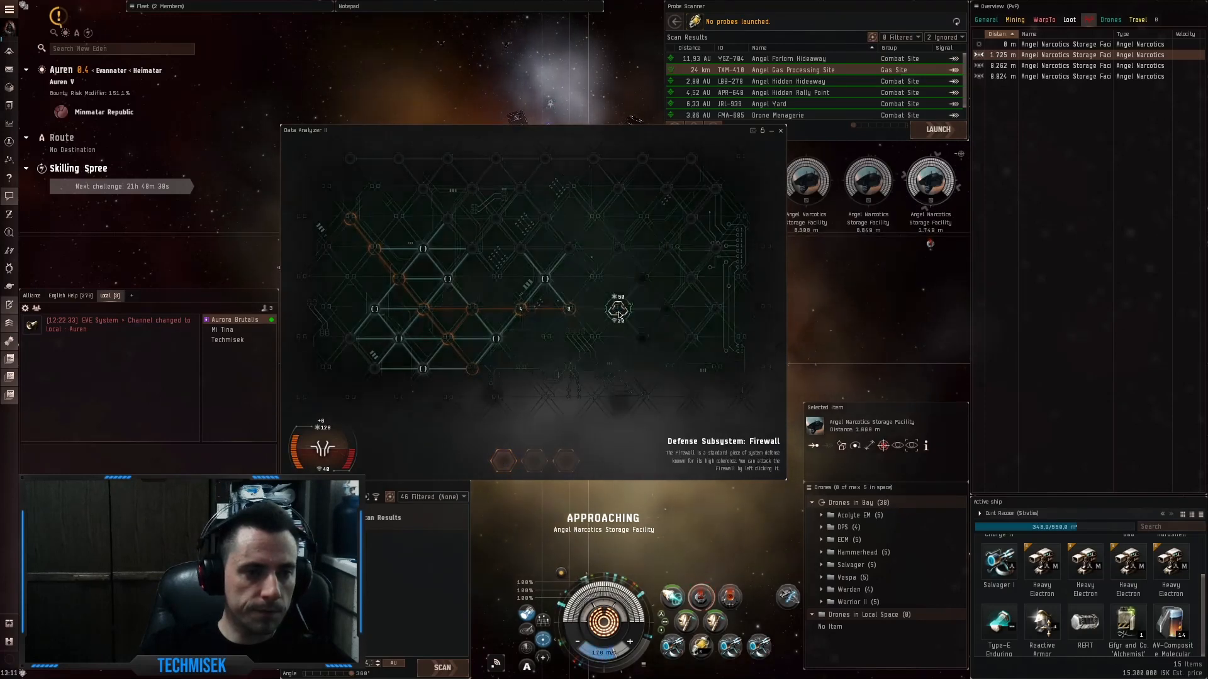
{"action": "left_click", "coordinate": [618, 309]}
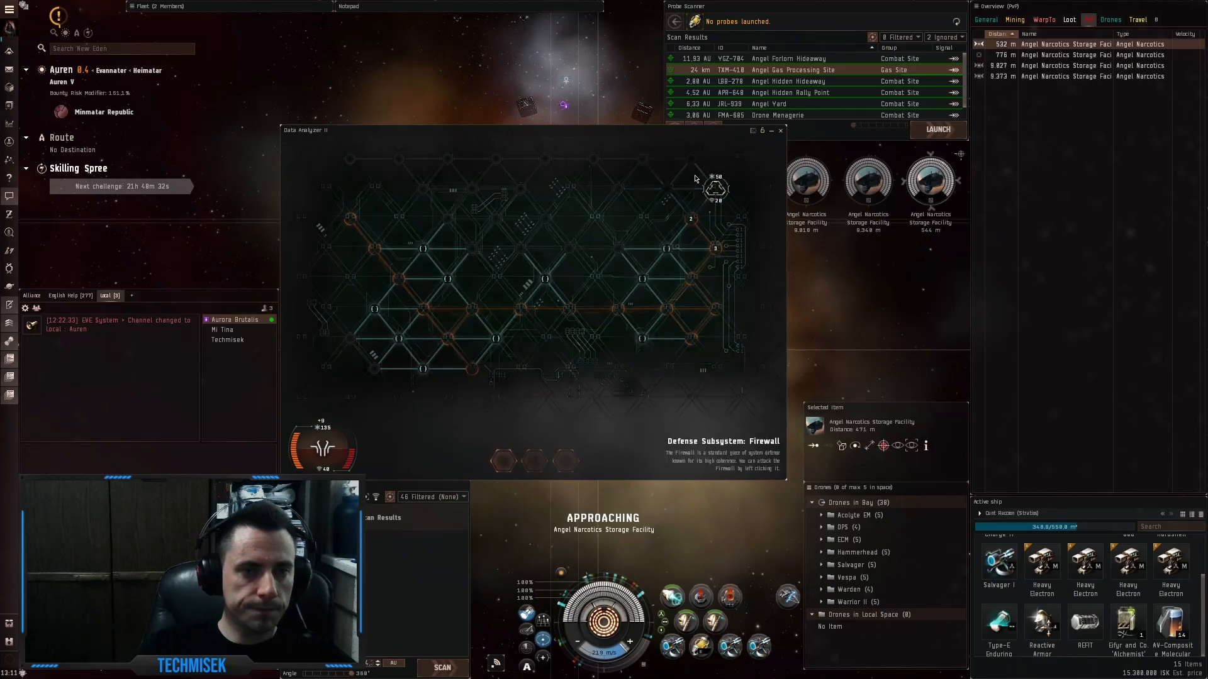
{"action": "left_click", "coordinate": [717, 186]}
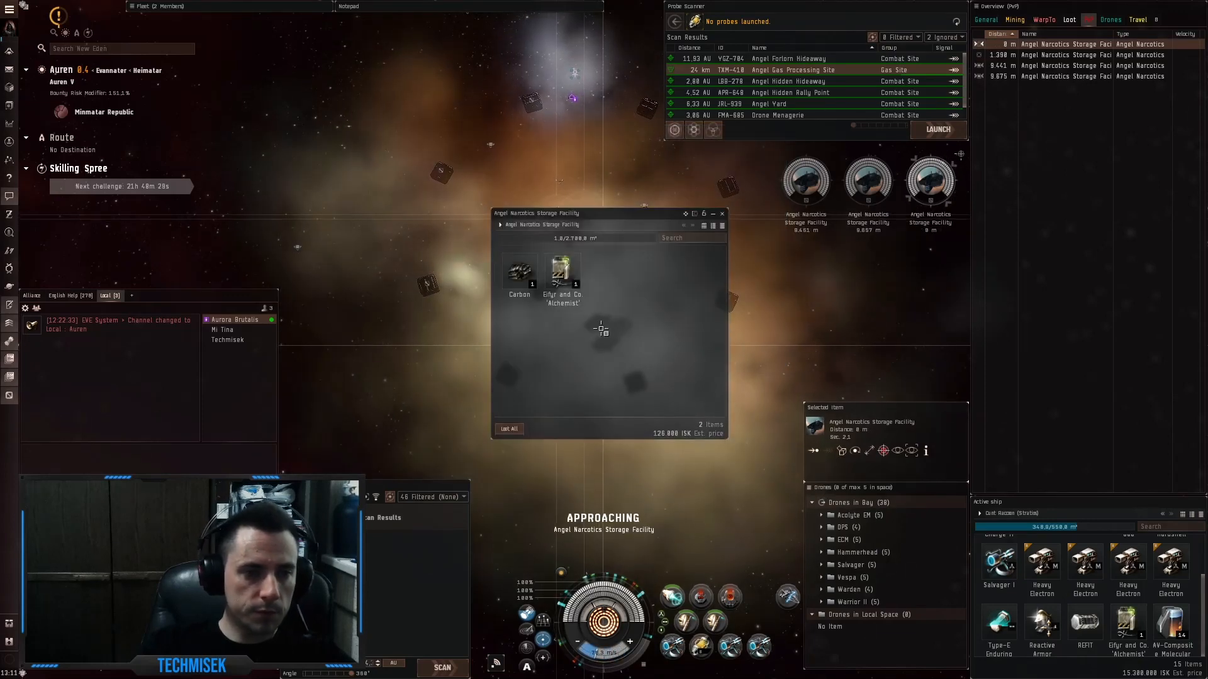
{"action": "mouse_move", "coordinate": [563, 272]}
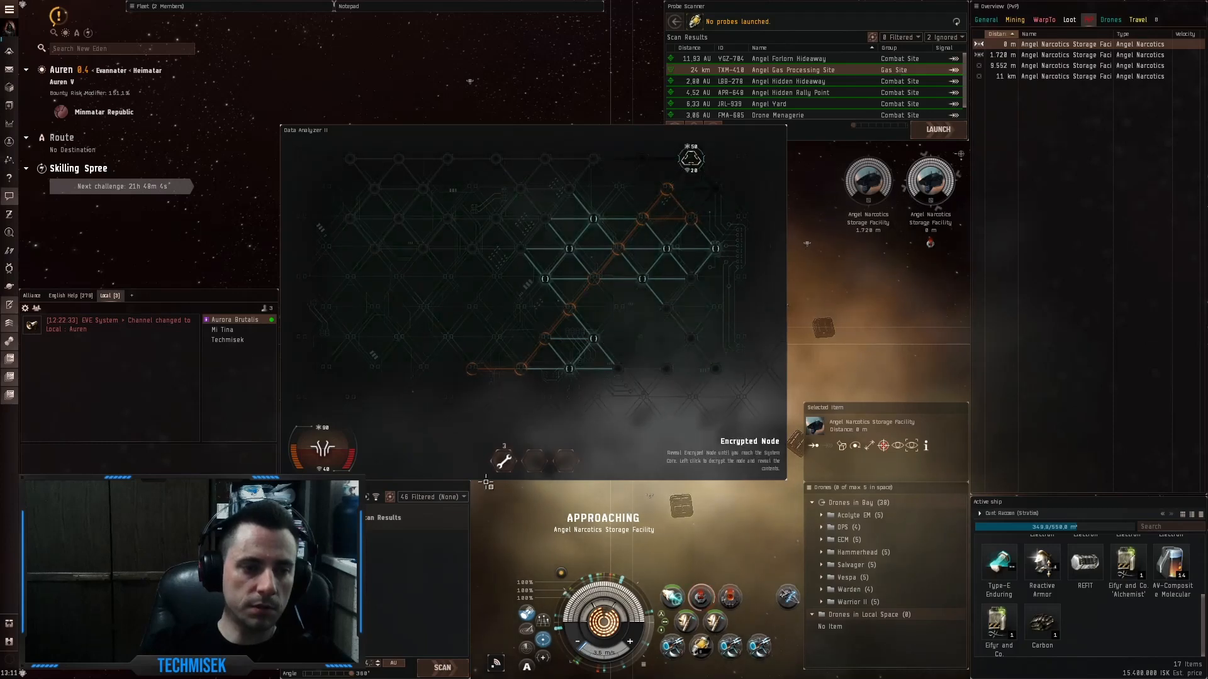
- Destroy the System Core, open the container and Loot All into cargo
{"action": "left_click", "coordinate": [690, 157]}
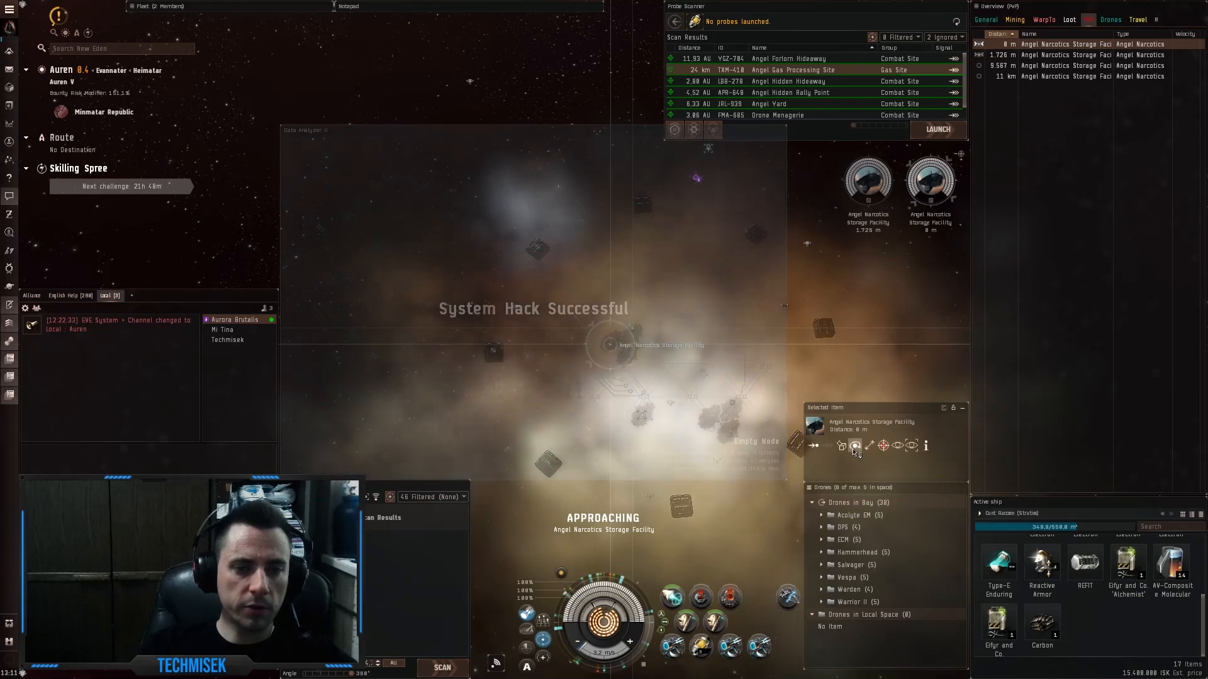
{"action": "left_click", "coordinate": [841, 451]}
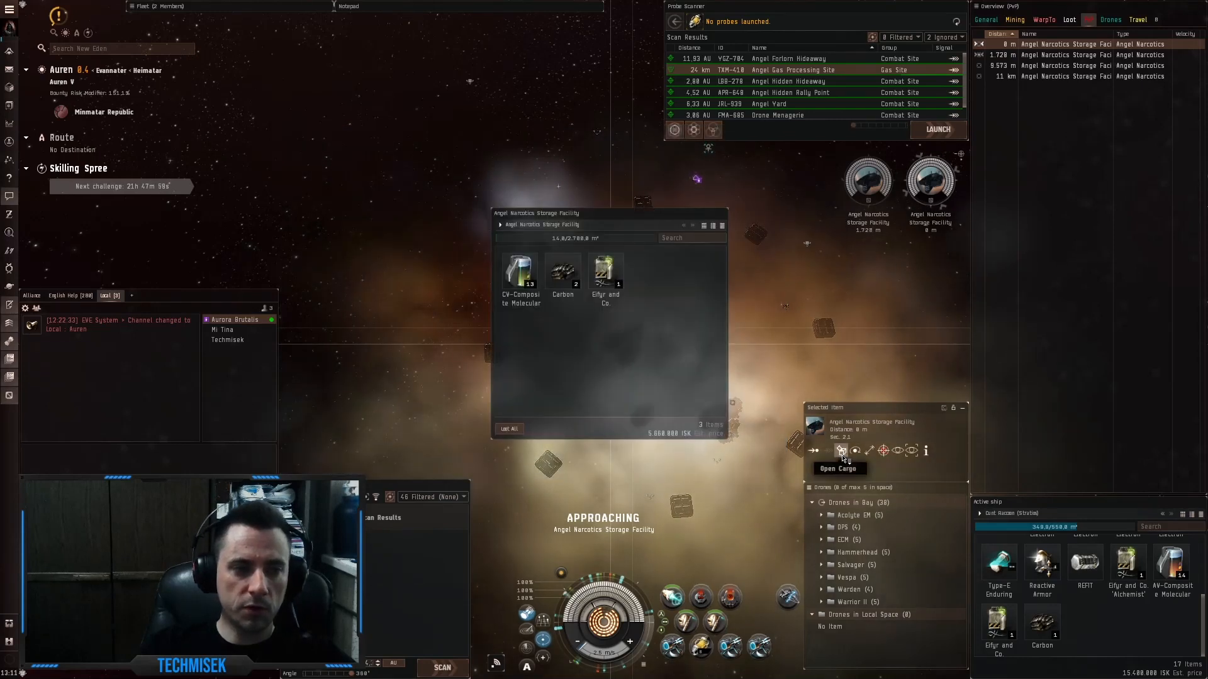
{"action": "mouse_move", "coordinate": [521, 275]}
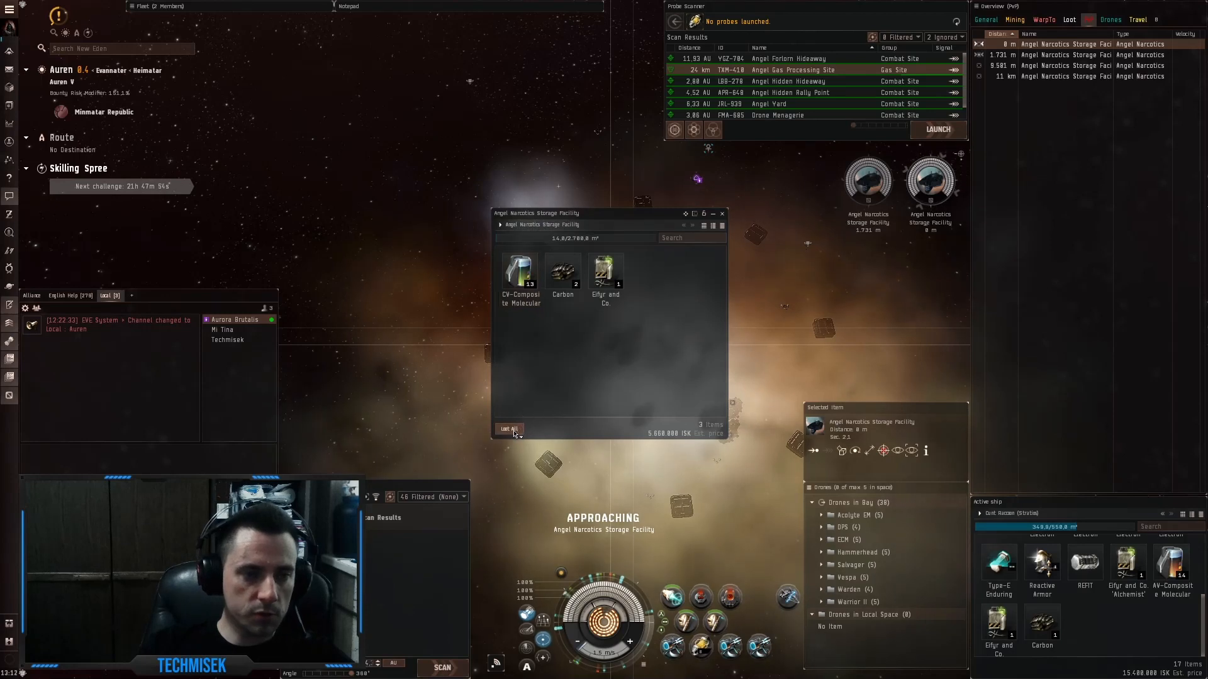
{"action": "left_click", "coordinate": [508, 429]}
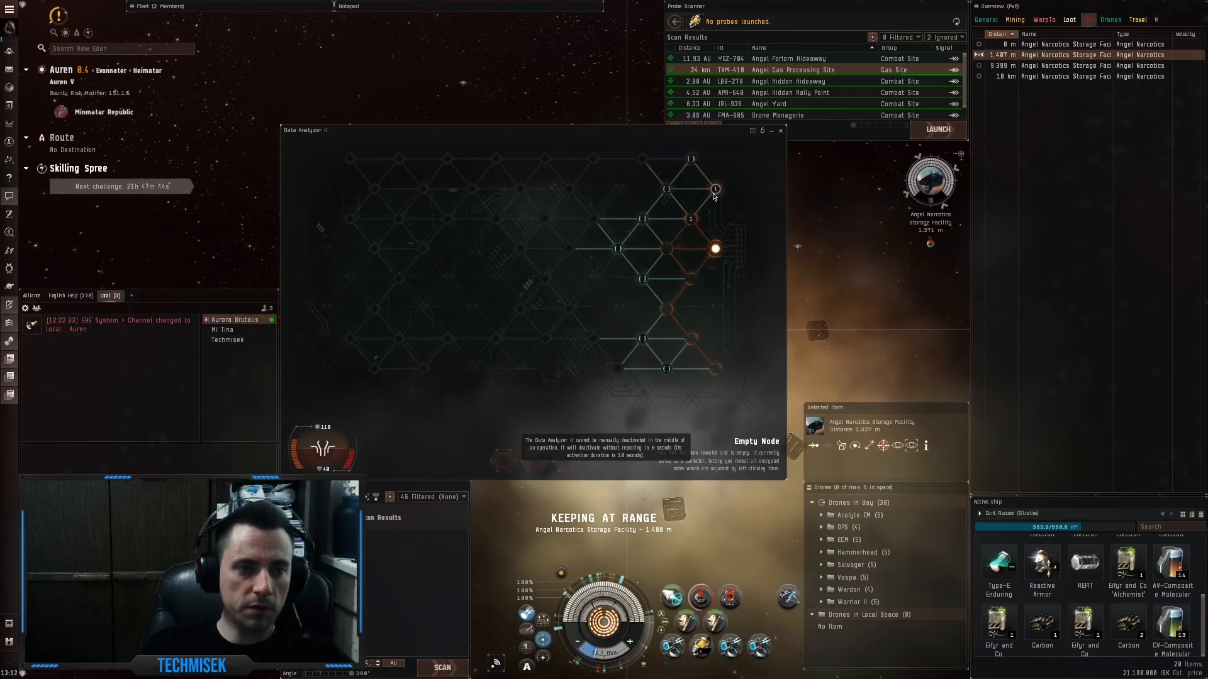
- Reveal another node in the third facility's hacking grid
{"action": "left_click", "coordinate": [715, 189]}
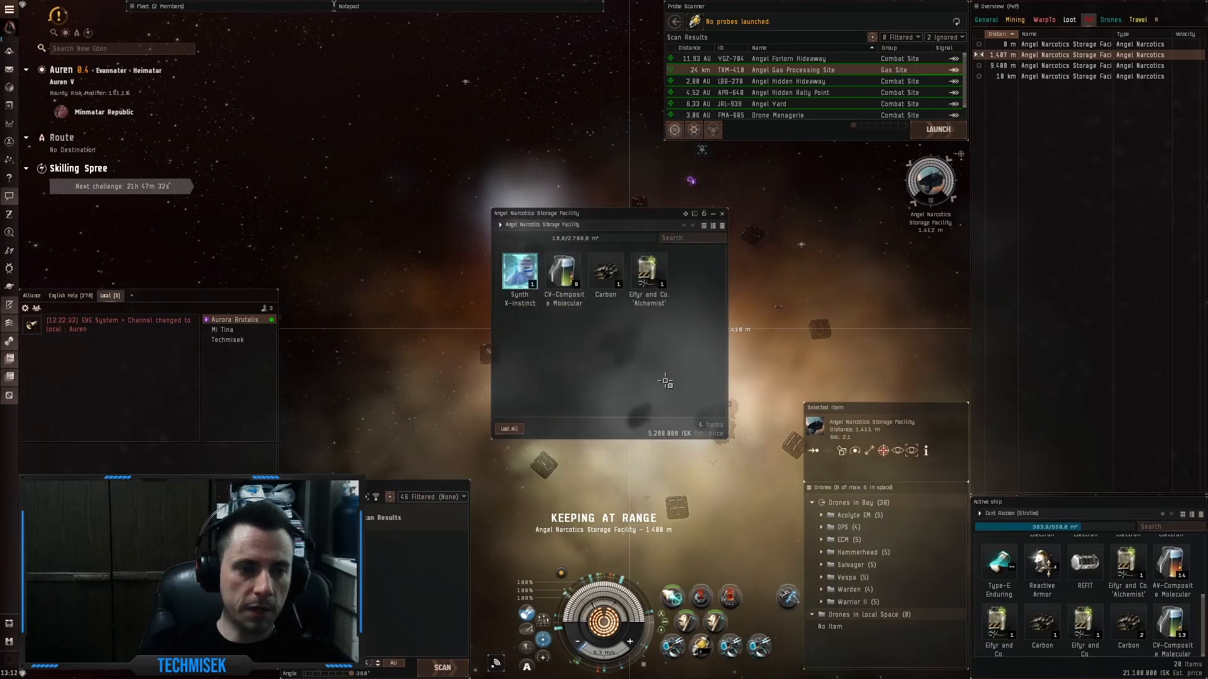
{"action": "mouse_move", "coordinate": [519, 271]}
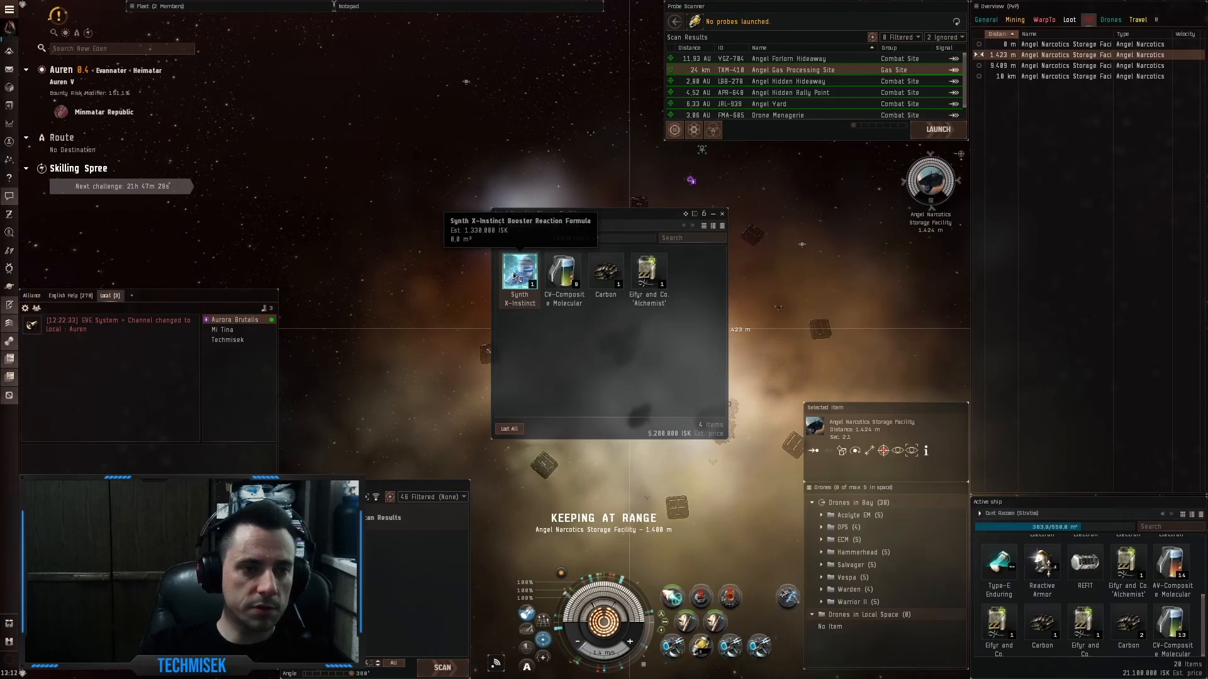
{"action": "mouse_move", "coordinate": [563, 270]}
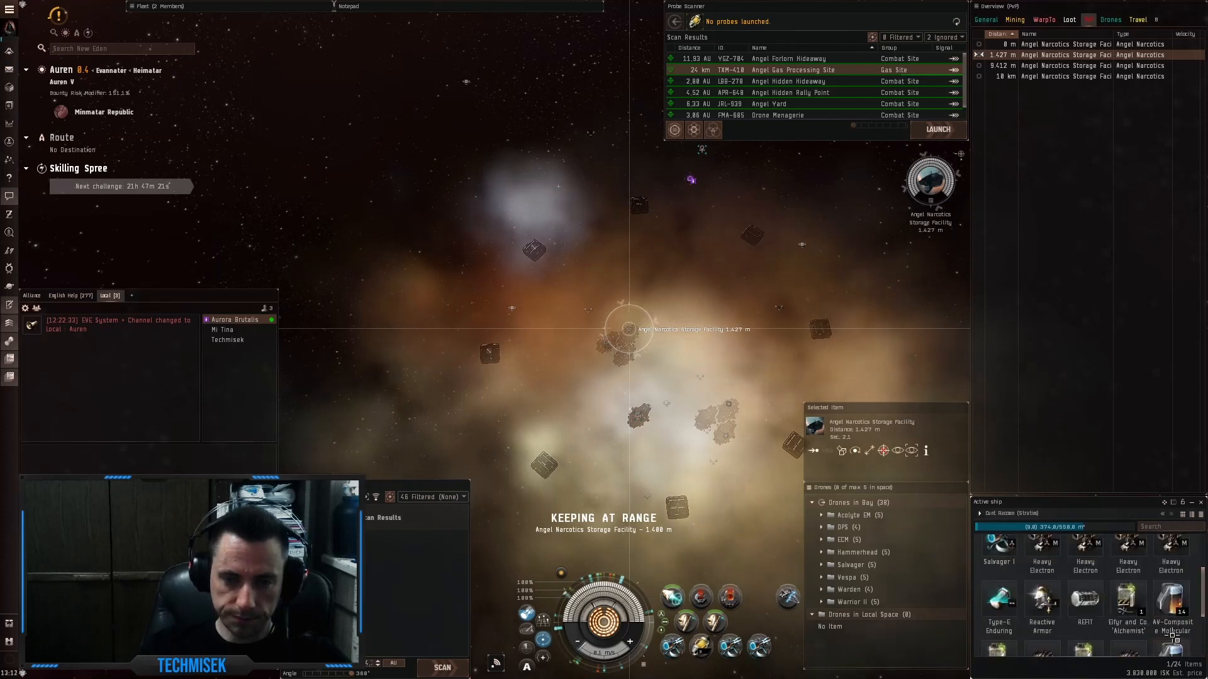
{"action": "mouse_move", "coordinate": [1128, 600]}
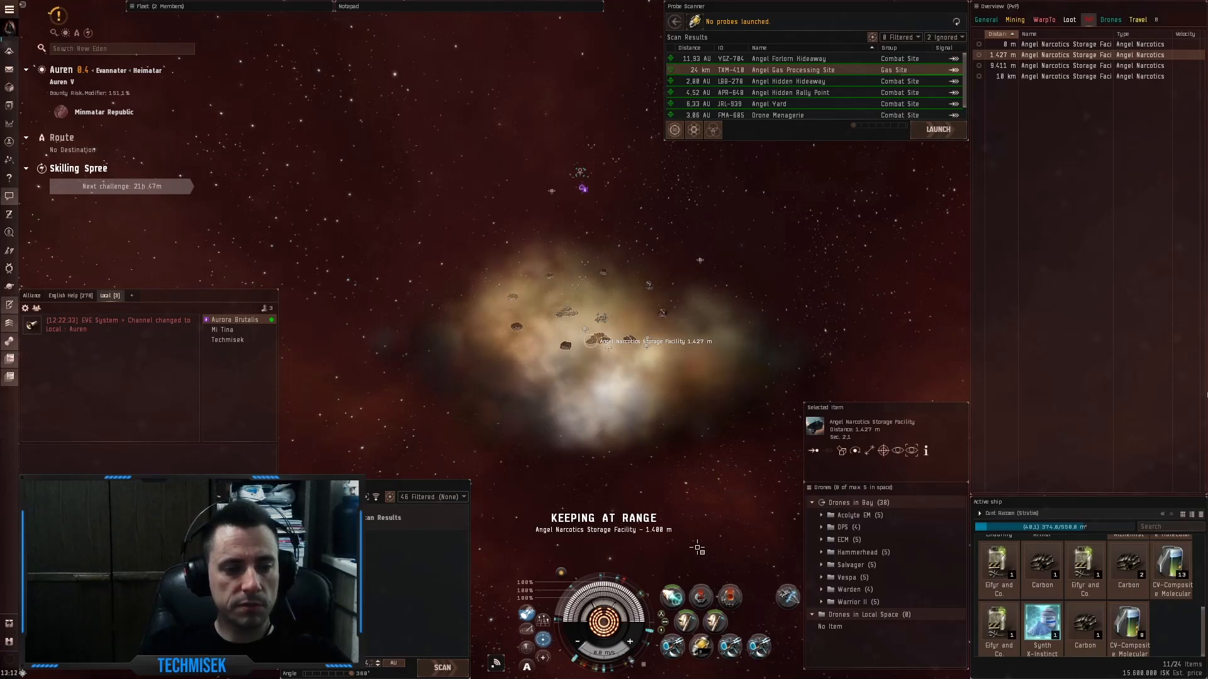
{"action": "mouse_move", "coordinate": [711, 505]}
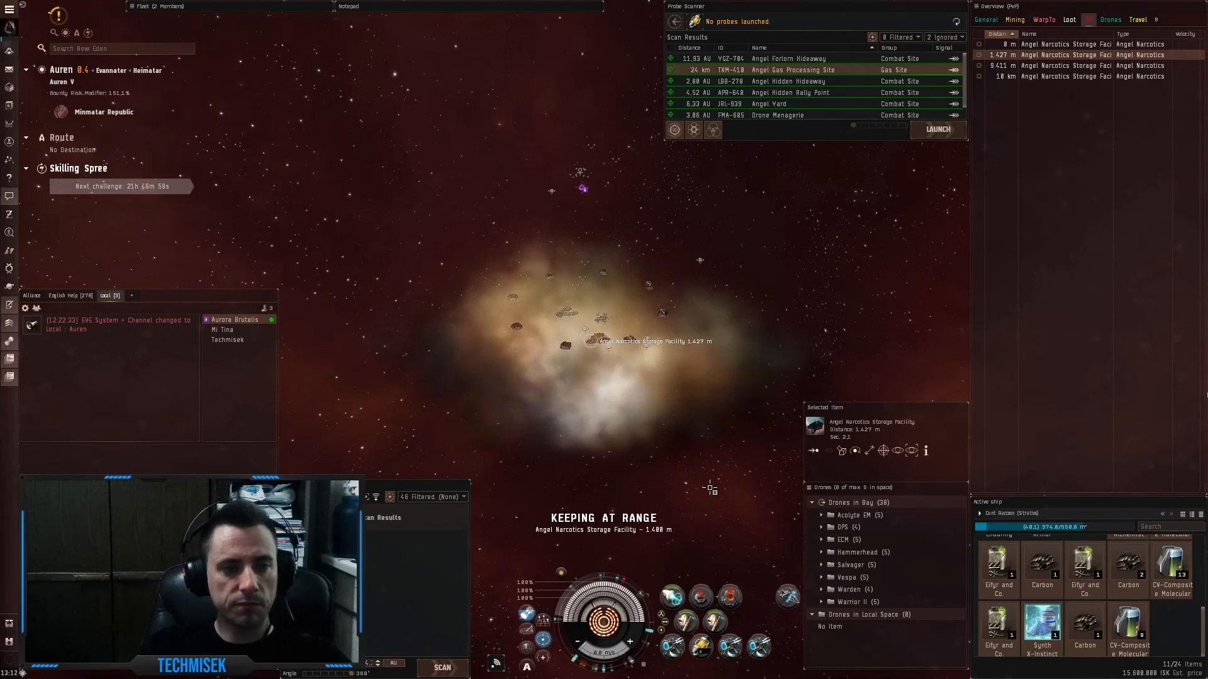
{"action": "mouse_move", "coordinate": [740, 446]}
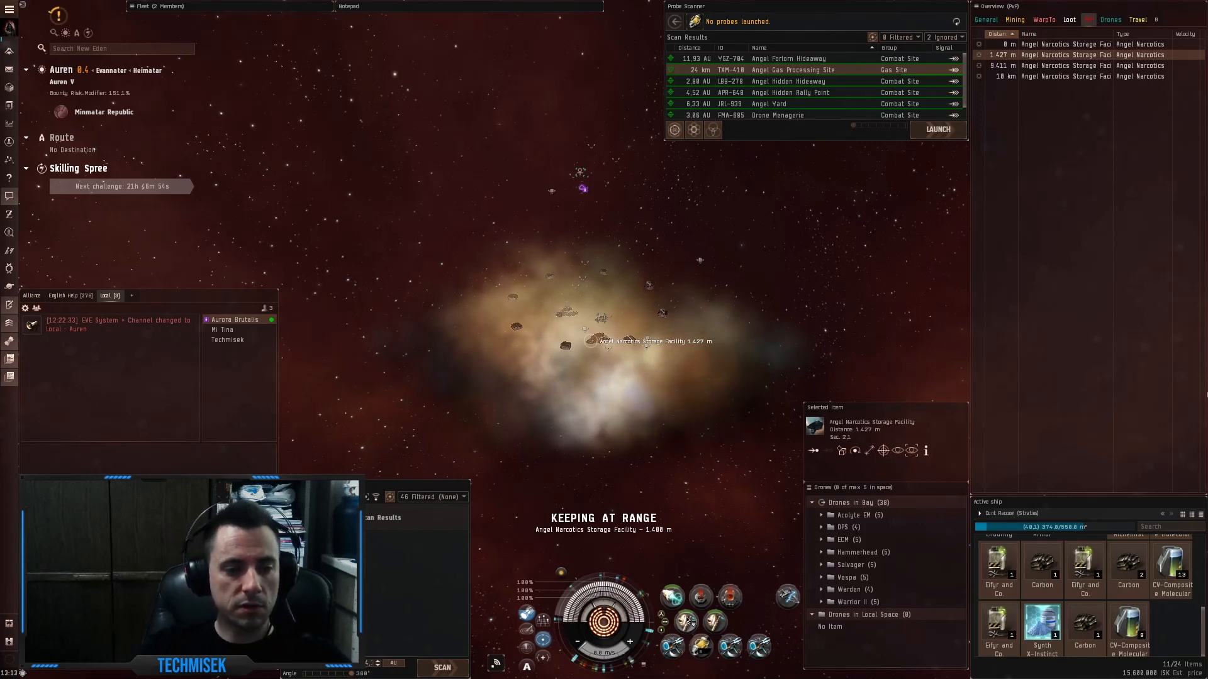
{"action": "mouse_move", "coordinate": [665, 390]}
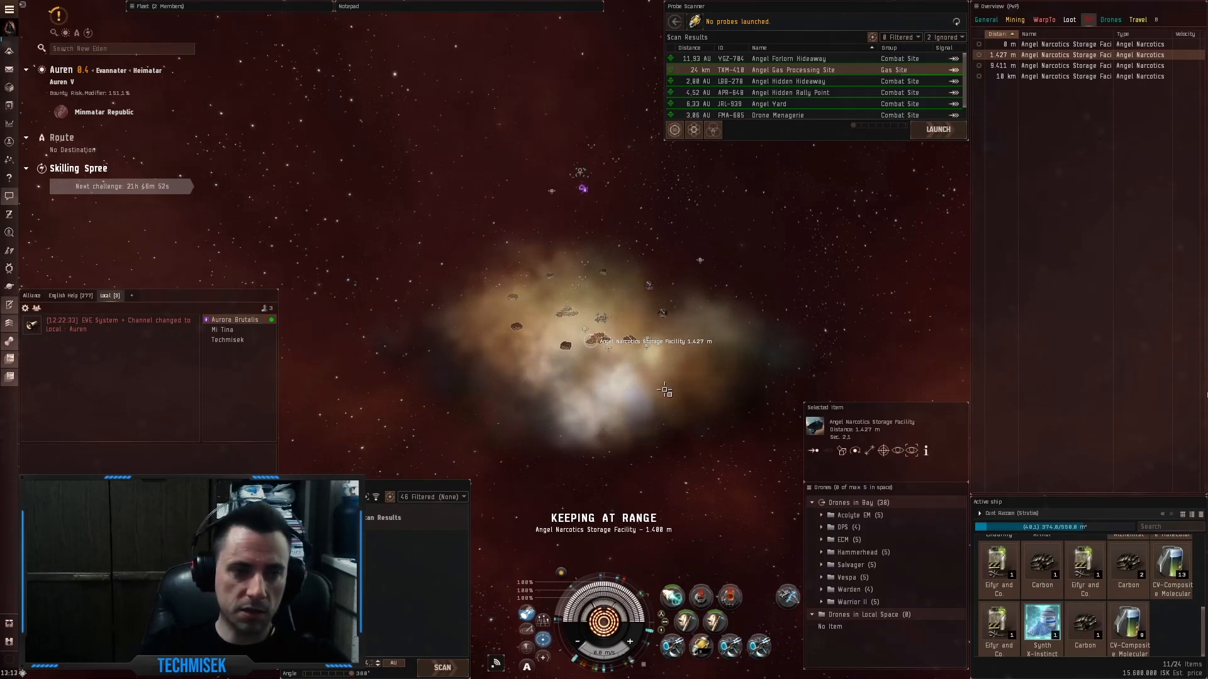
{"action": "mouse_move", "coordinate": [986, 19]}
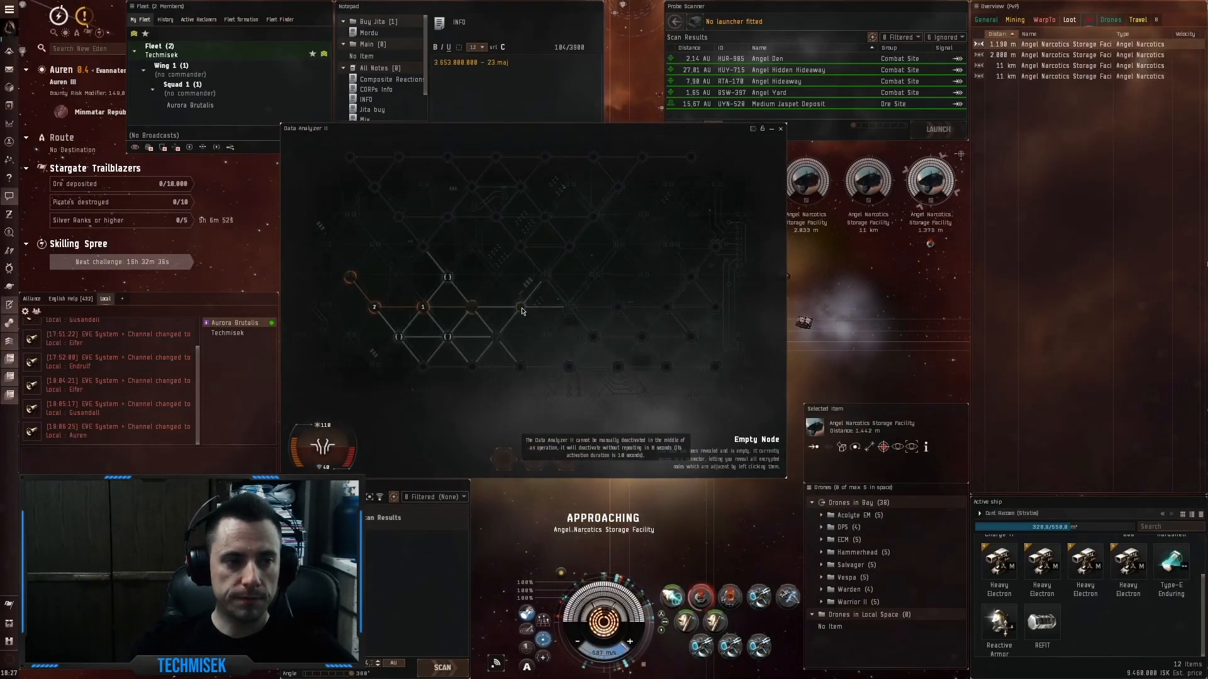
- Uncover three more nodes along the hacking path toward the core
{"action": "left_click", "coordinate": [521, 307]}
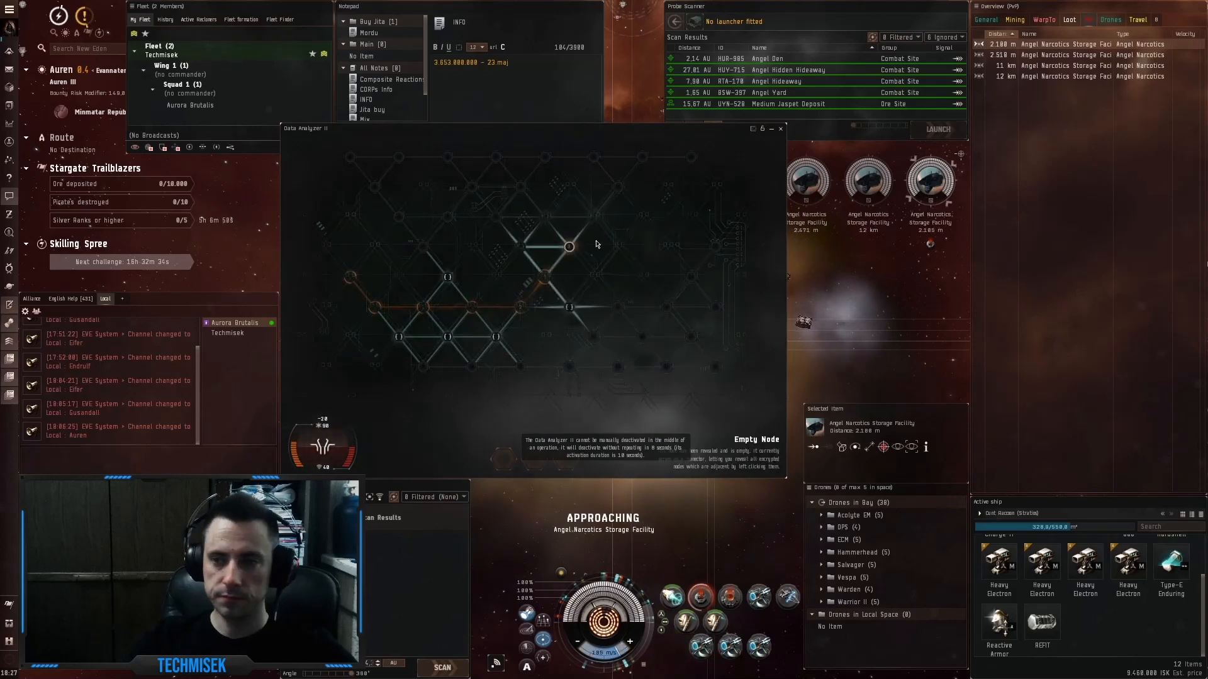
{"action": "left_click", "coordinate": [569, 246]}
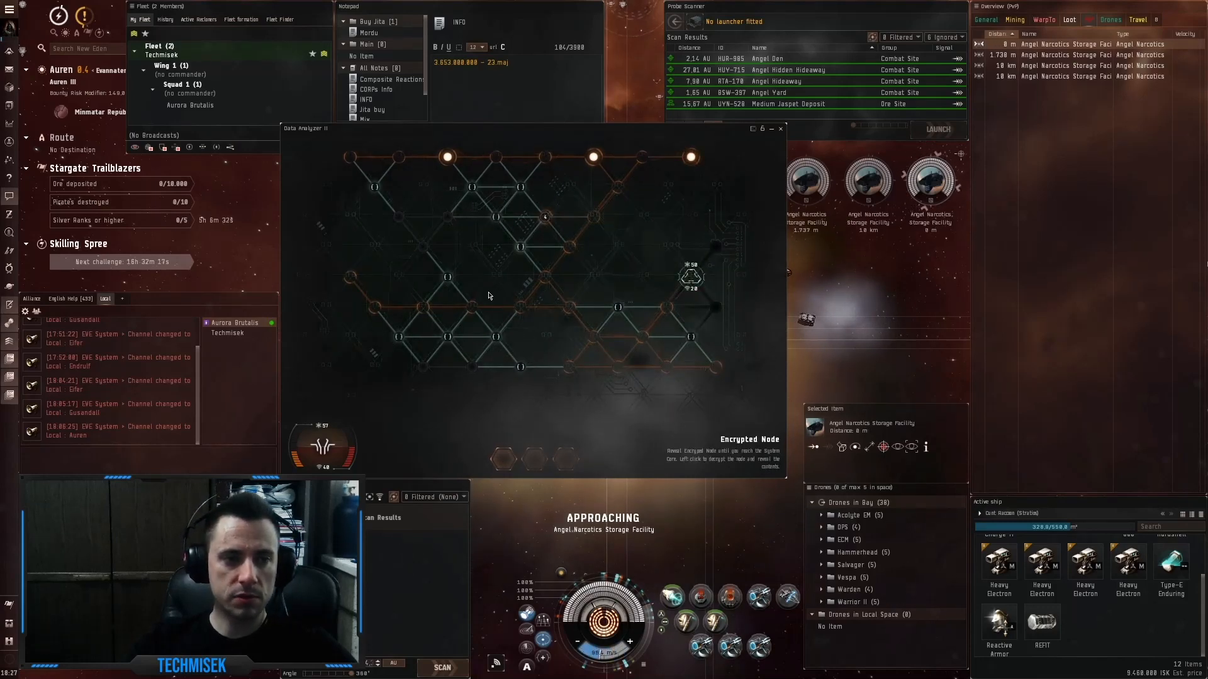
{"action": "left_click", "coordinate": [521, 367]}
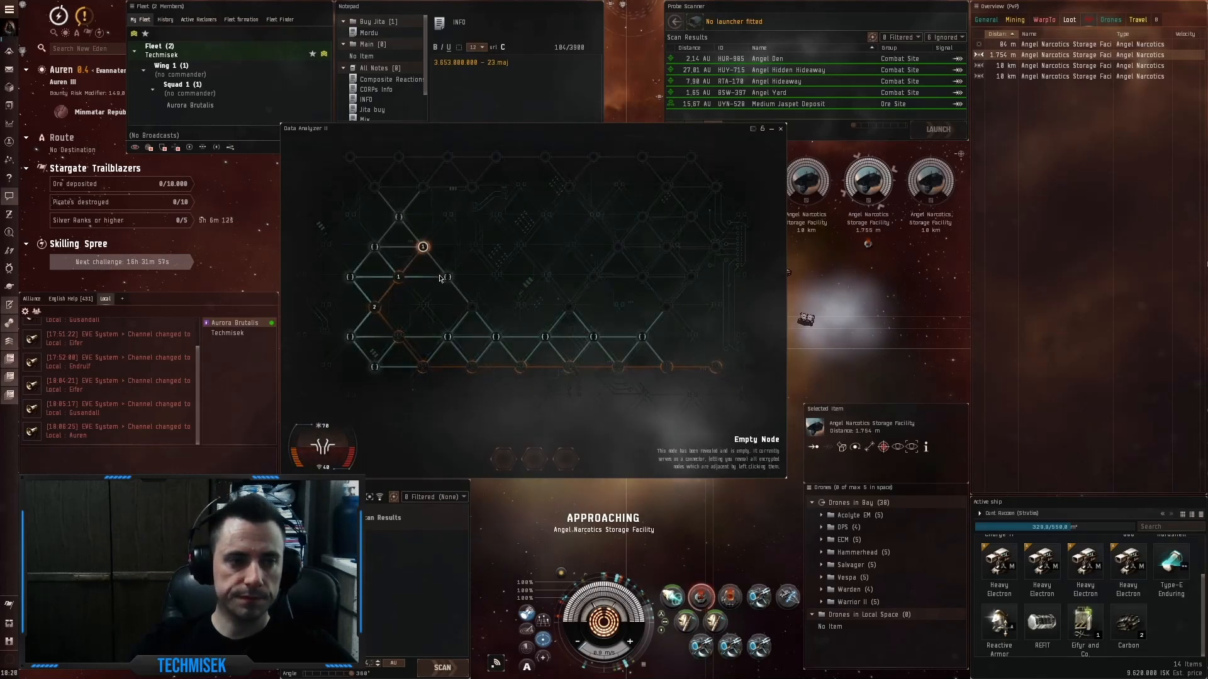
- Reveal a node in the hacking grid and attack the blocking Firewall to finish the hack
{"action": "left_click", "coordinate": [423, 246]}
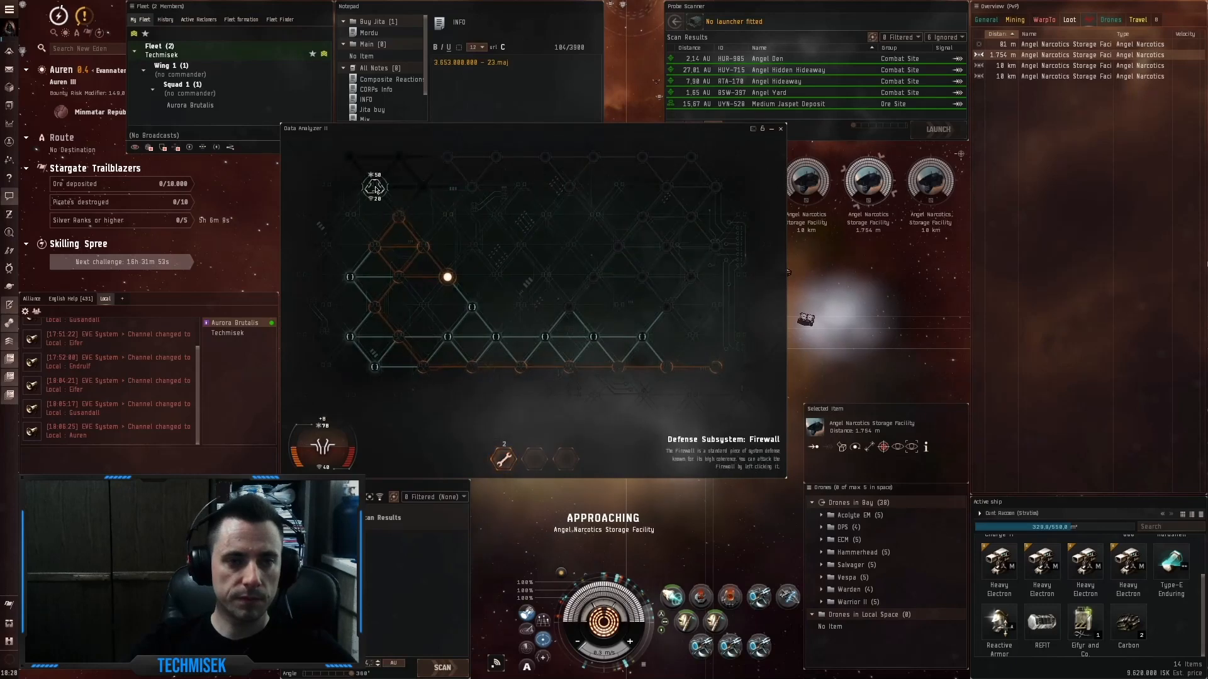
{"action": "left_click", "coordinate": [375, 187]}
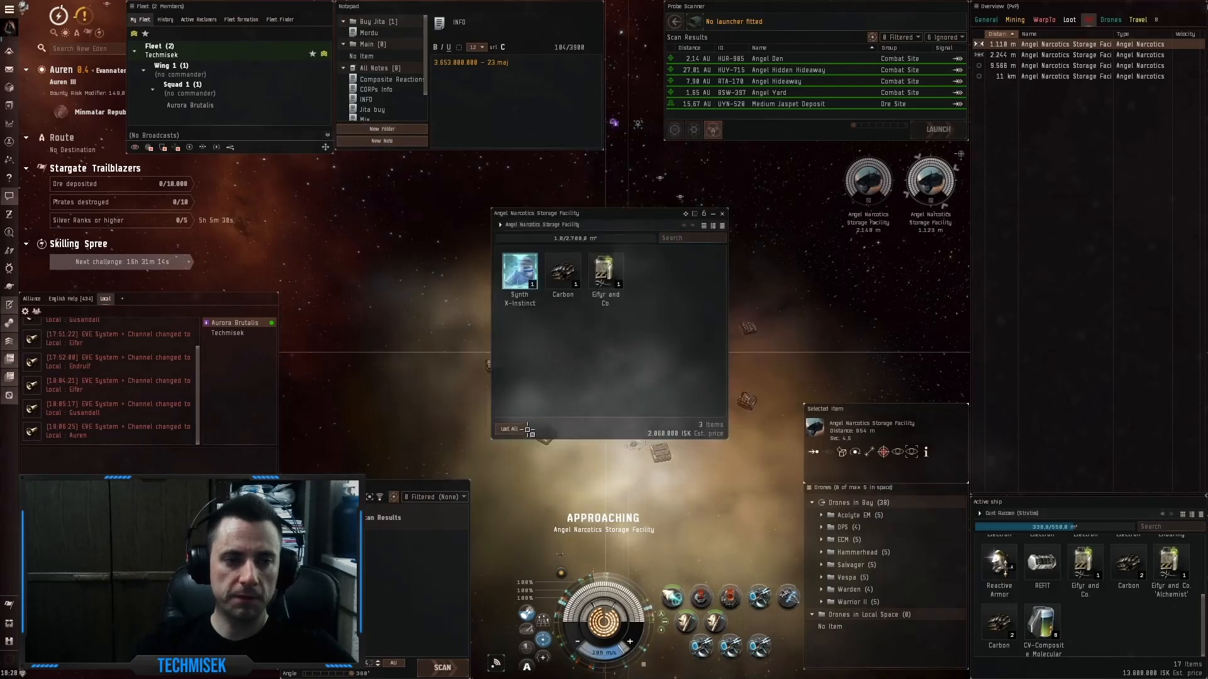
{"action": "mouse_move", "coordinate": [519, 271]}
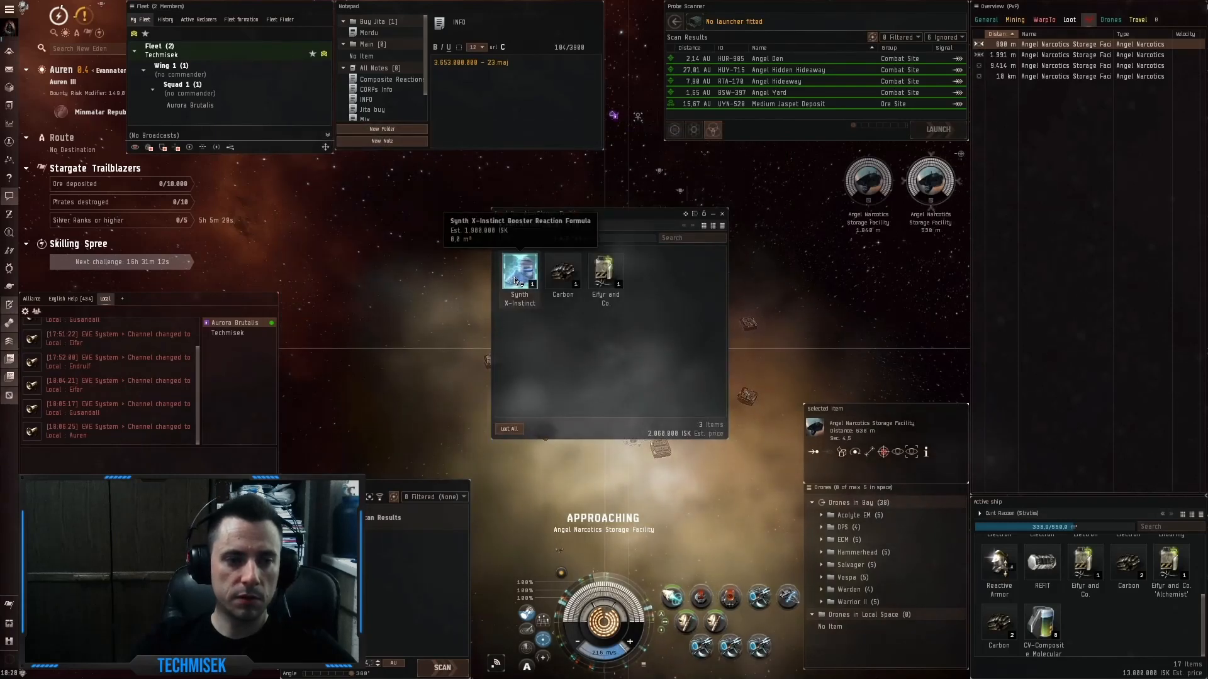
- Loot the Synth X-Instinct, Carbon and Eifyr and Co. booster into cargo
{"action": "left_click", "coordinate": [722, 214]}
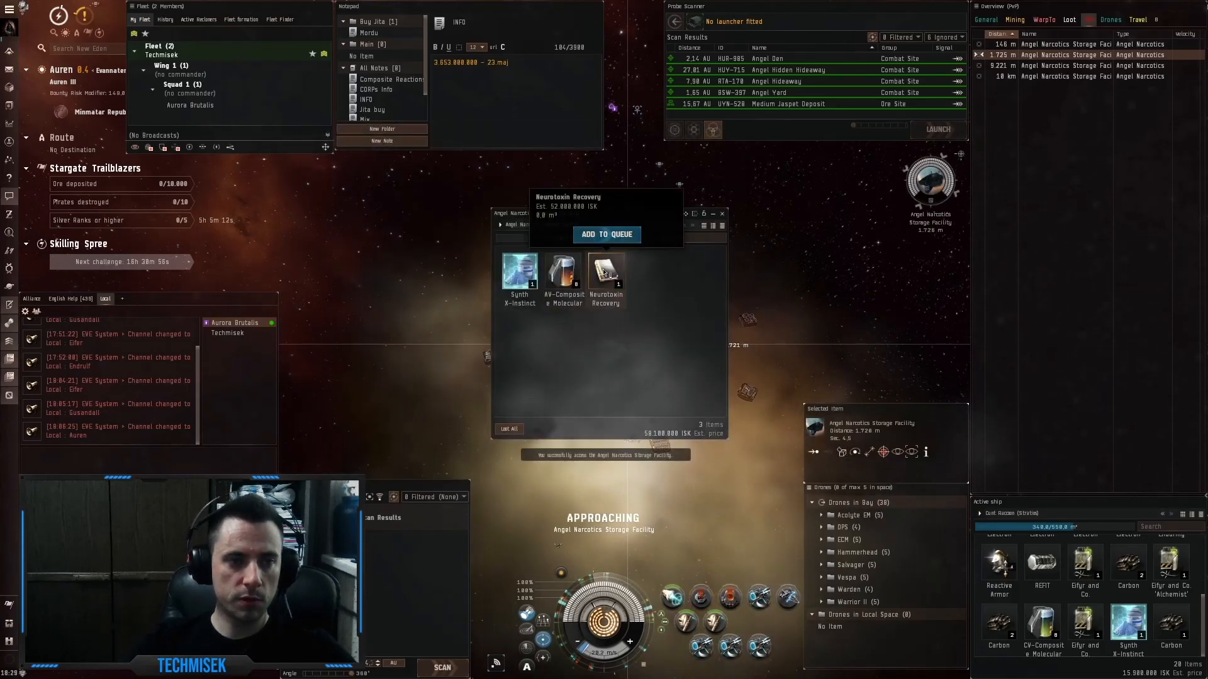
{"action": "mouse_move", "coordinate": [563, 271]}
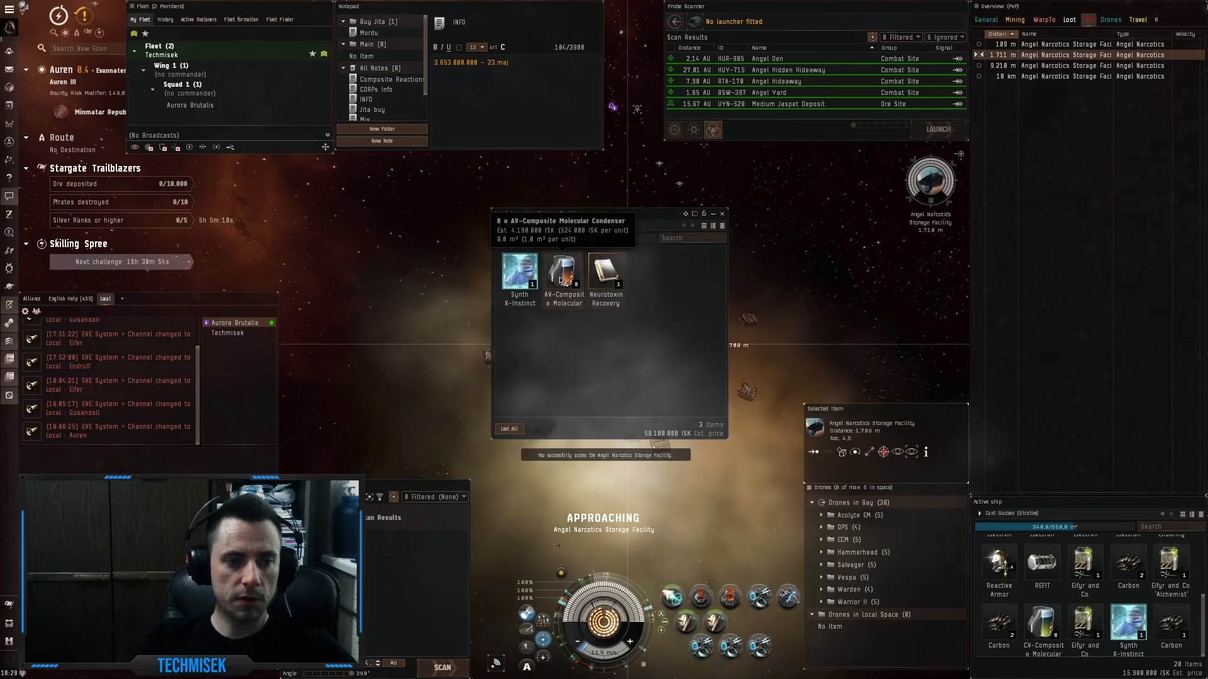